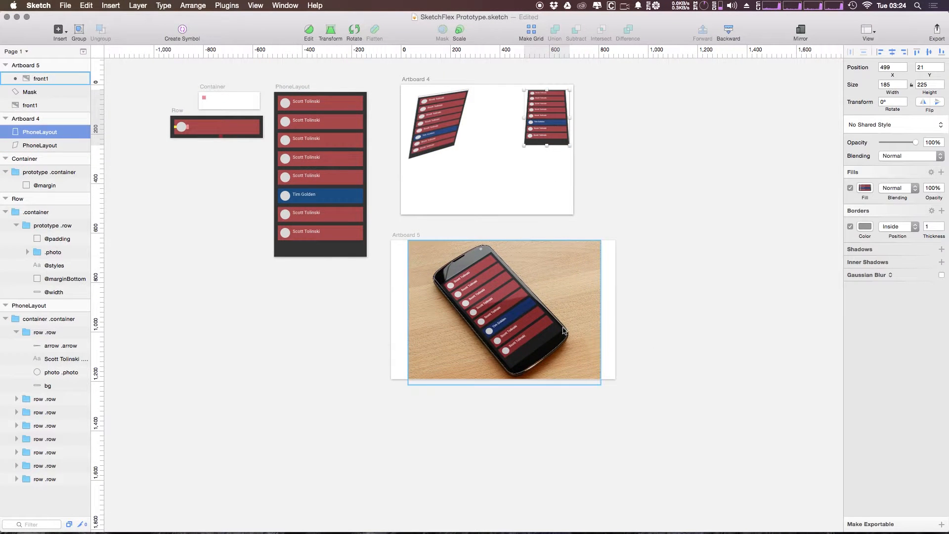
{"action": "mouse_move", "coordinate": [501, 263]}
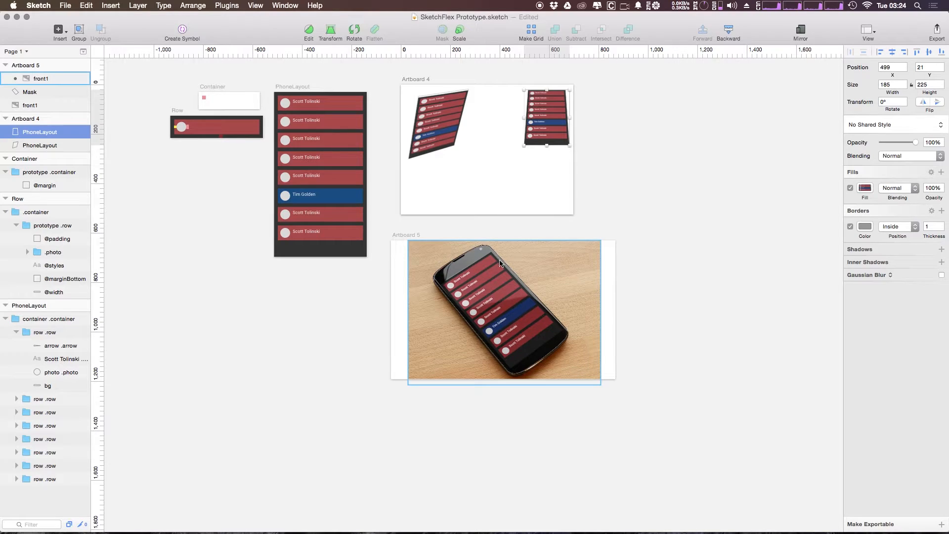
{"action": "mouse_move", "coordinate": [575, 271]}
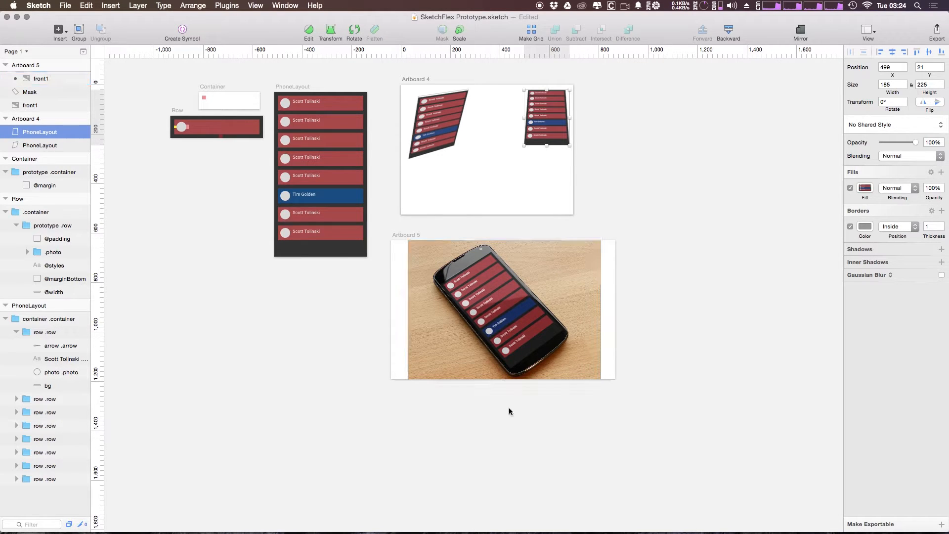
{"action": "mouse_move", "coordinate": [393, 327]}
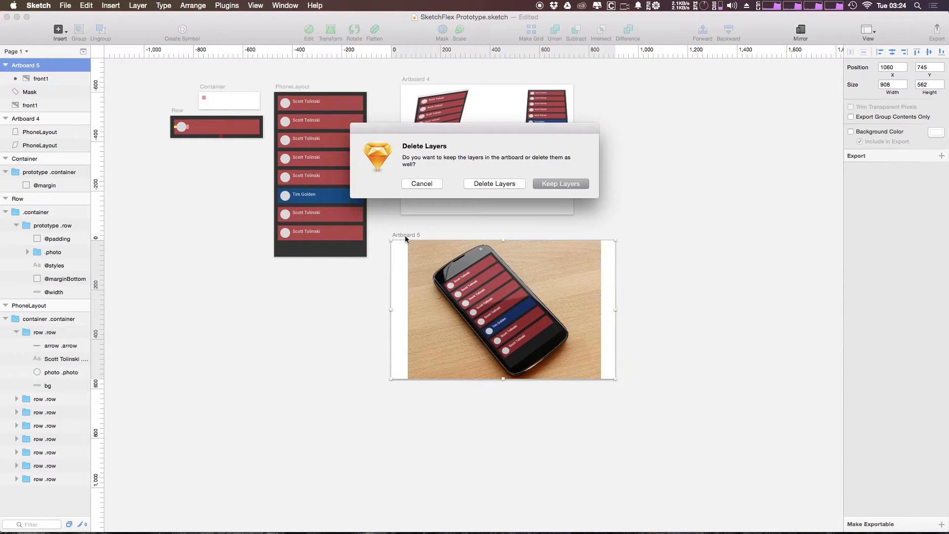
- Delete the old mockup artboard together with its layers
{"action": "left_click", "coordinate": [494, 183]}
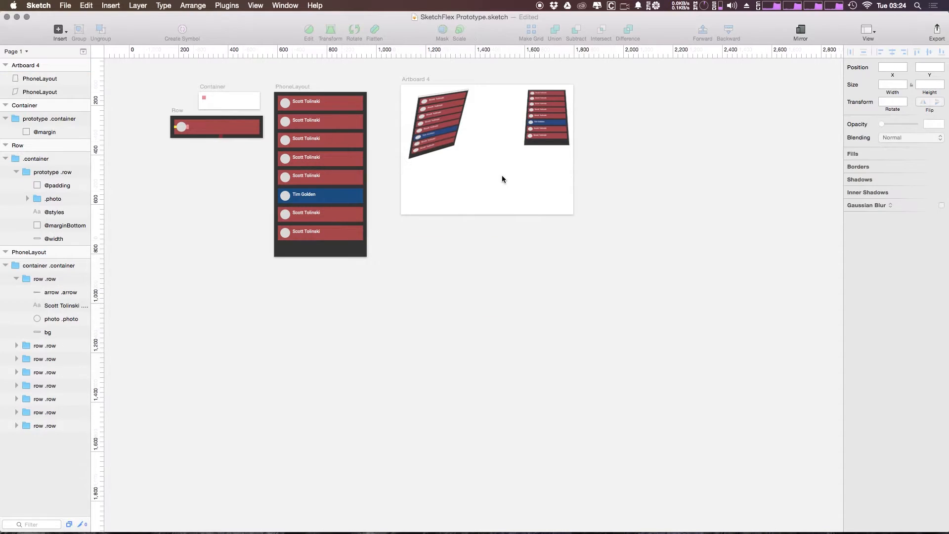
{"action": "mouse_move", "coordinate": [422, 247]}
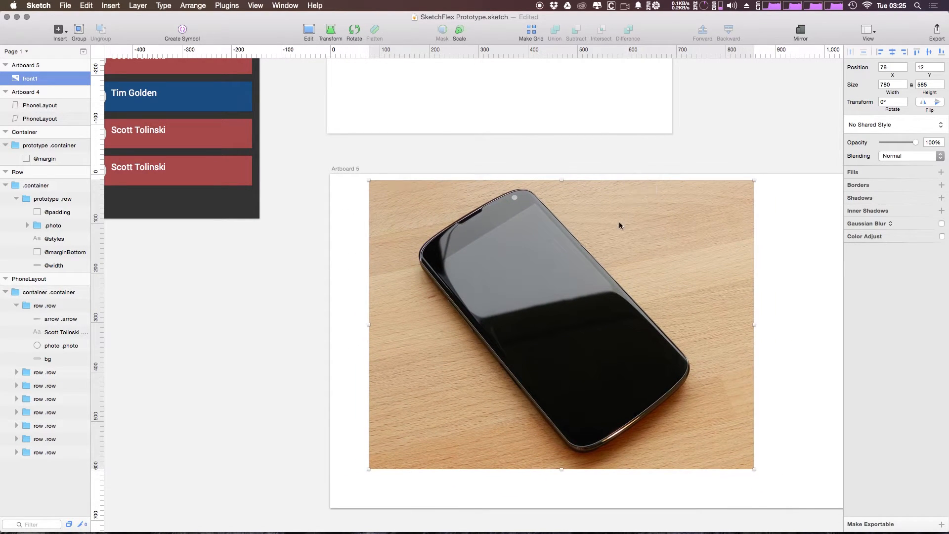
{"action": "mouse_move", "coordinate": [661, 233]}
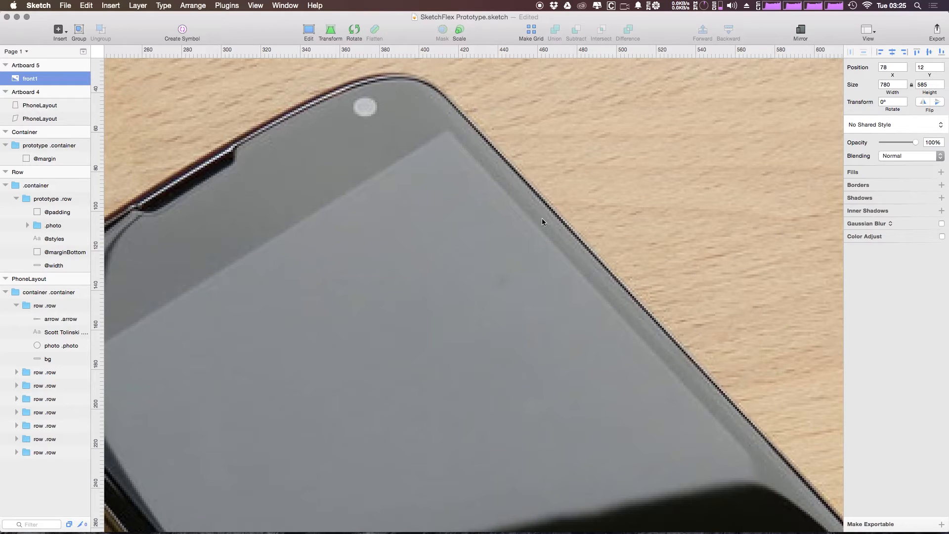
{"action": "mouse_move", "coordinate": [451, 134]}
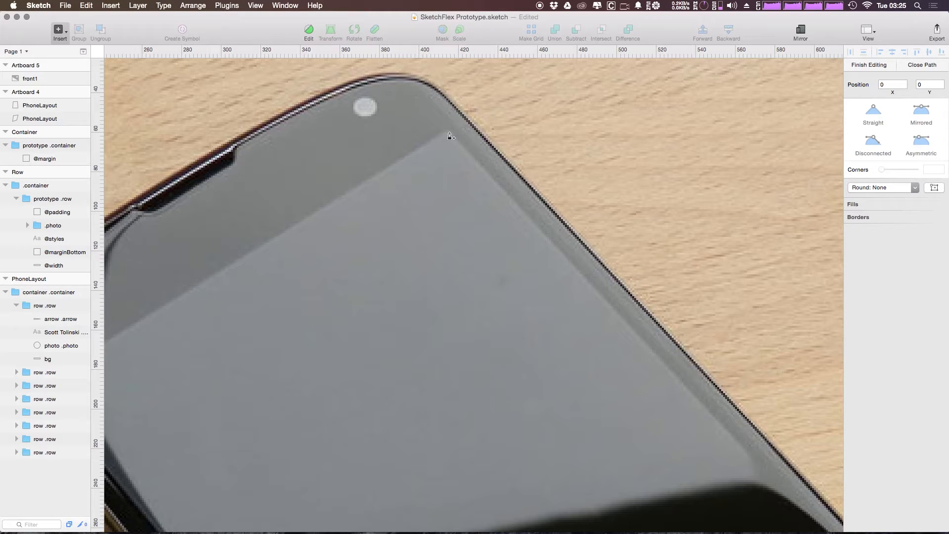
- Draw Path 3 with vector points at the top, lower-right and lower-left screen corners
{"action": "left_click", "coordinate": [450, 131]}
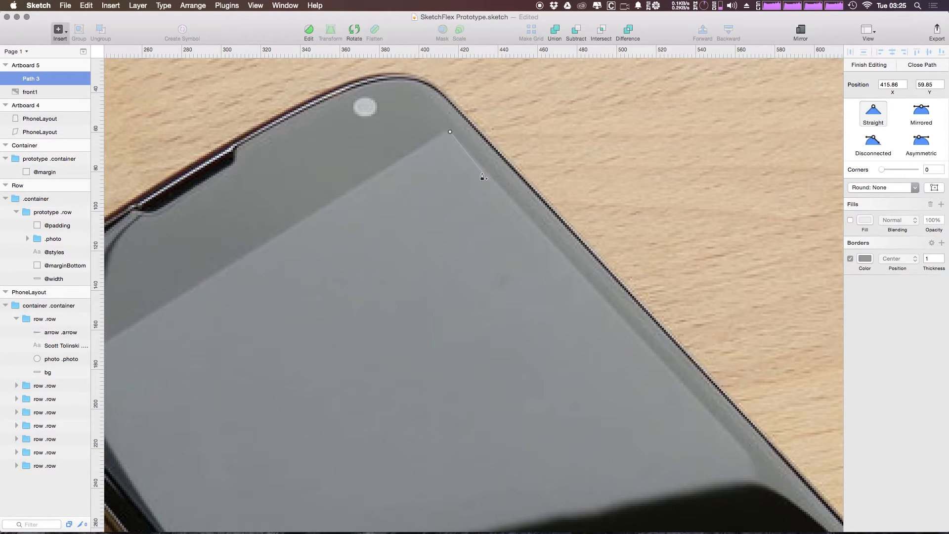
{"action": "mouse_move", "coordinate": [678, 398]}
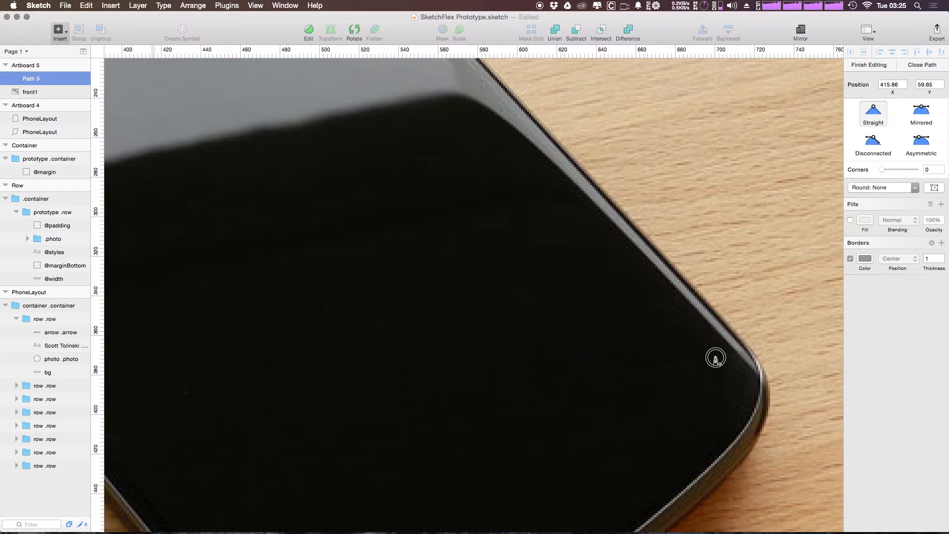
{"action": "left_click_drag", "start_coordinate": [715, 358], "coordinate": [683, 397]}
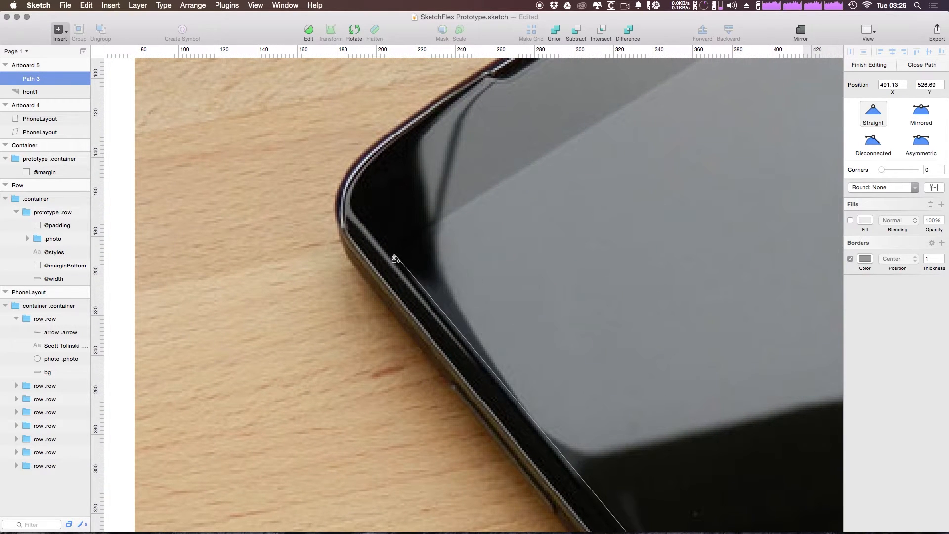
{"action": "left_click_drag", "start_coordinate": [393, 259], "coordinate": [606, 197]}
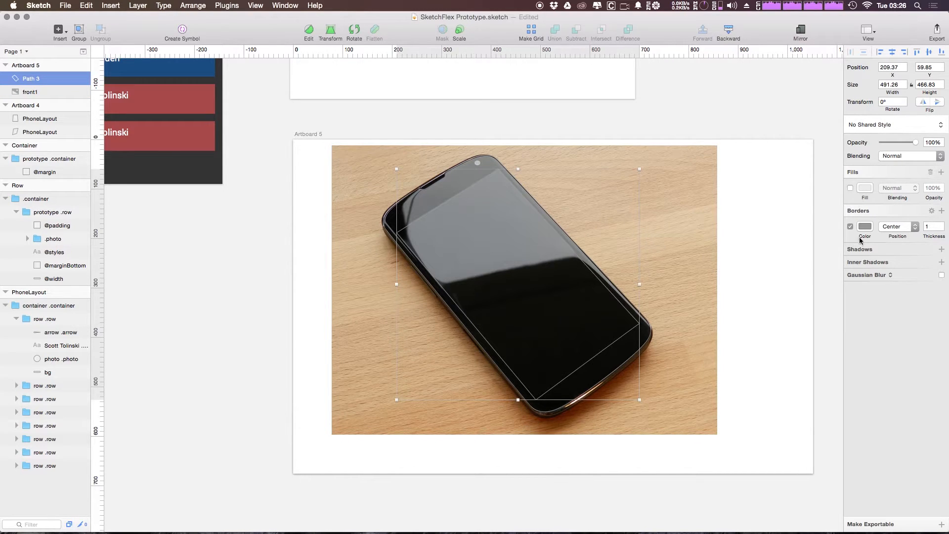
- Give the closed screen-outline path a white 3-pixel border and keep it selected
{"action": "left_click", "coordinate": [865, 225]}
{"action": "type", "text": "3"}
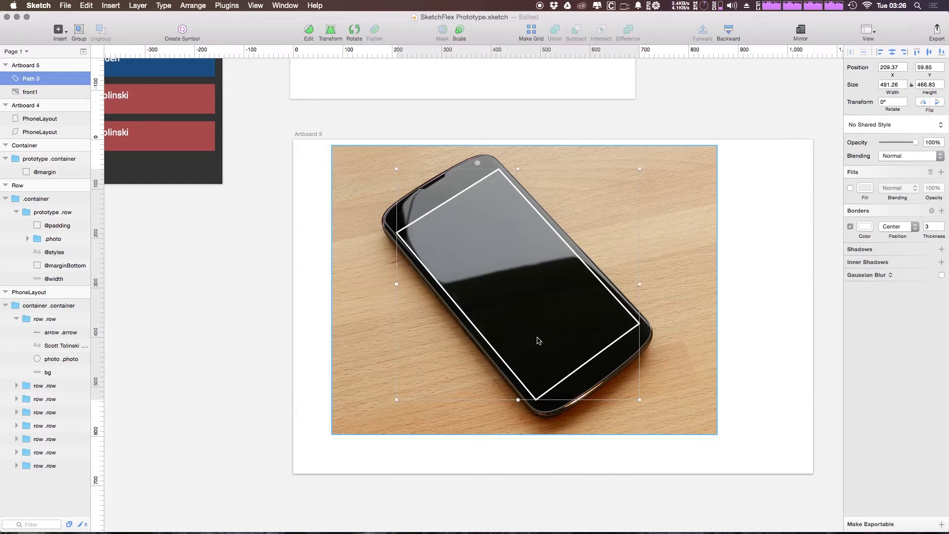
{"action": "mouse_move", "coordinate": [692, 363]}
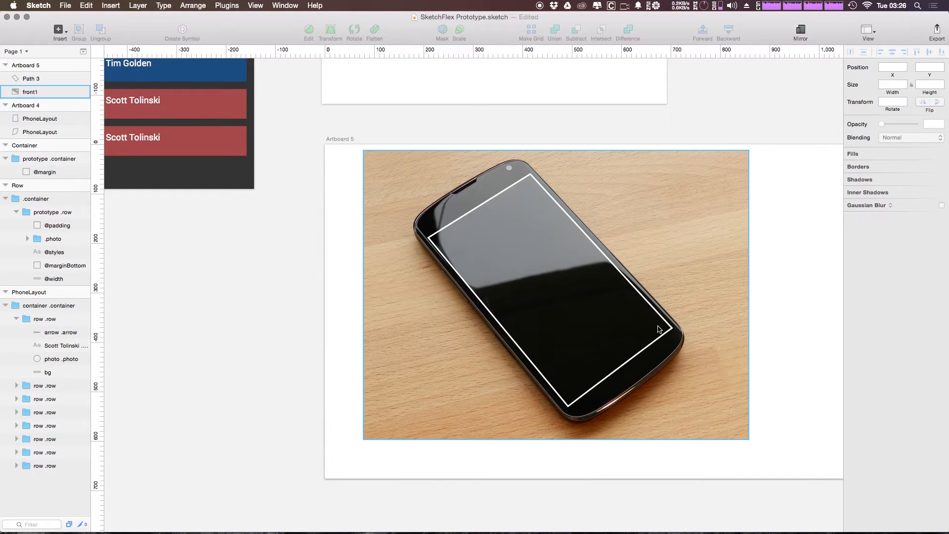
{"action": "left_click", "coordinate": [555, 293]}
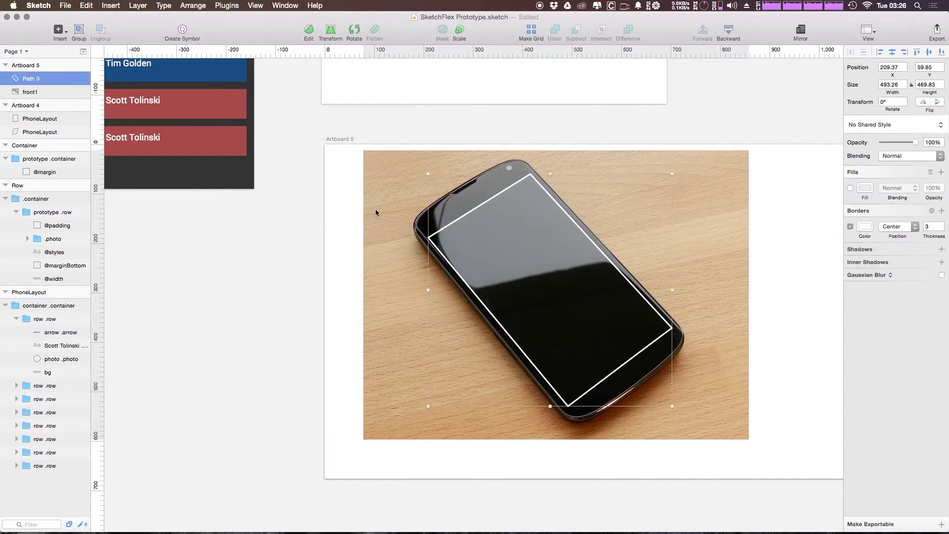
- Fill Path 3 solid light grey and rename the screen shape 'PhoneLayout'
{"action": "left_click", "coordinate": [850, 188]}
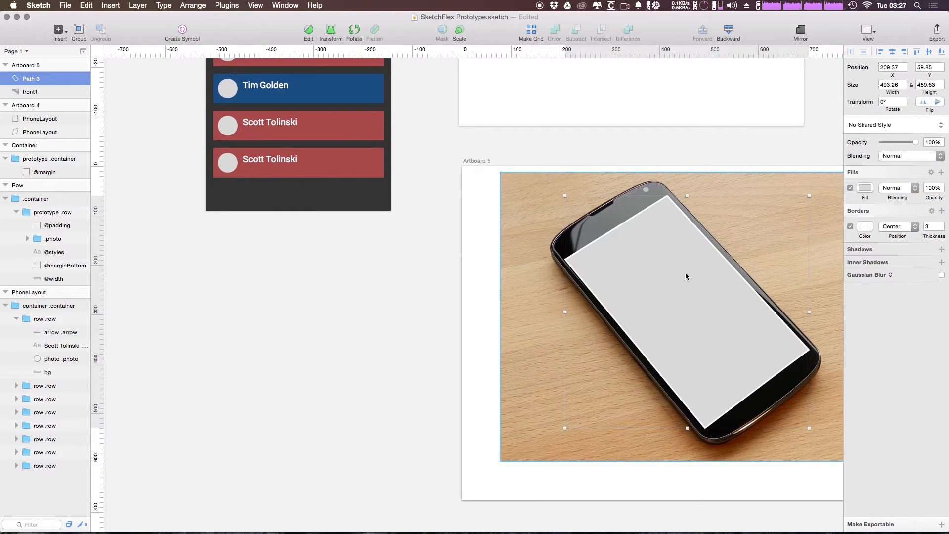
{"action": "mouse_move", "coordinate": [802, 368]}
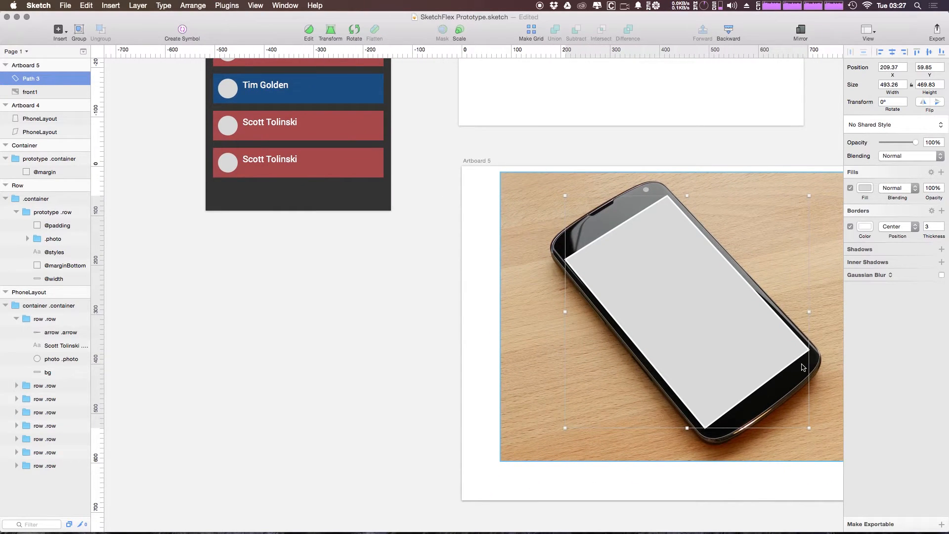
{"action": "double_click", "coordinate": [31, 78]}
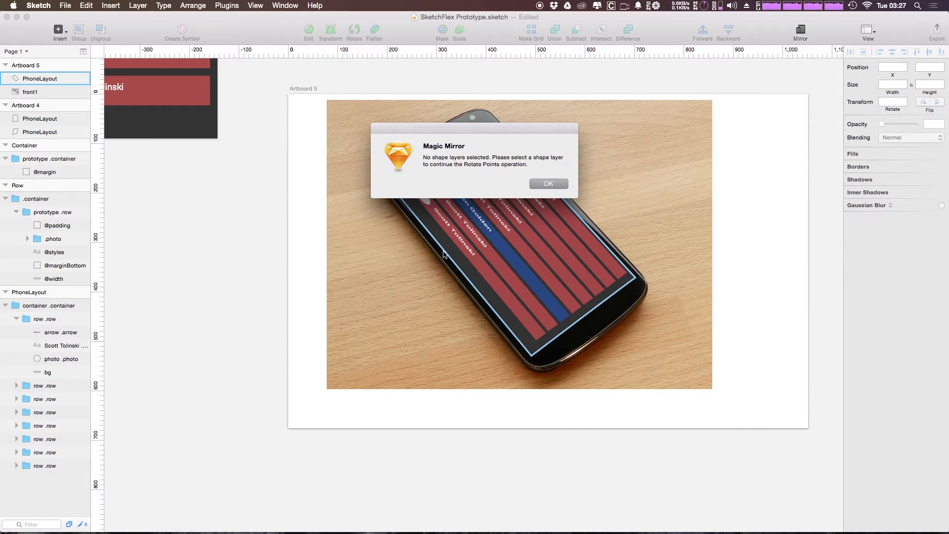
- Dismiss the Magic Mirror warning and rotate points so the list runs upright down the screen
{"action": "left_click", "coordinate": [547, 184]}
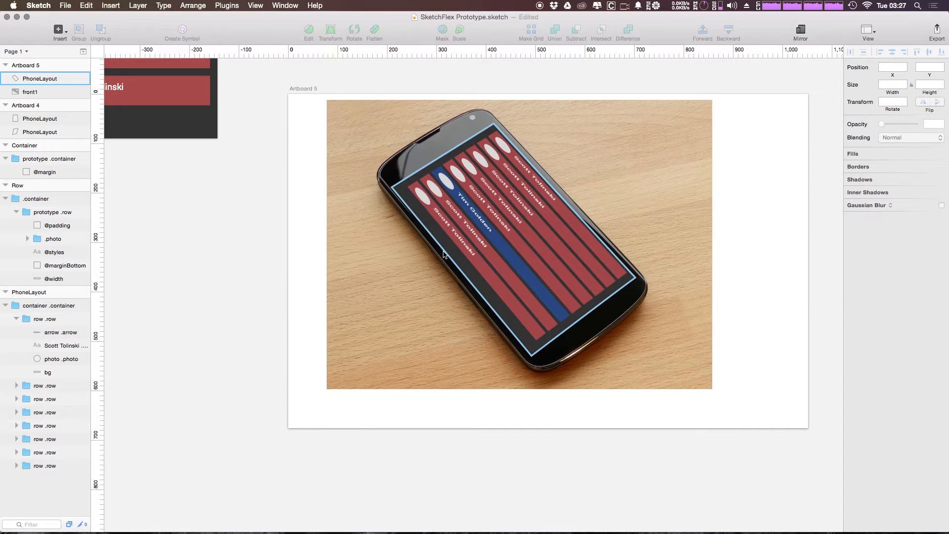
{"action": "left_click", "coordinate": [39, 78]}
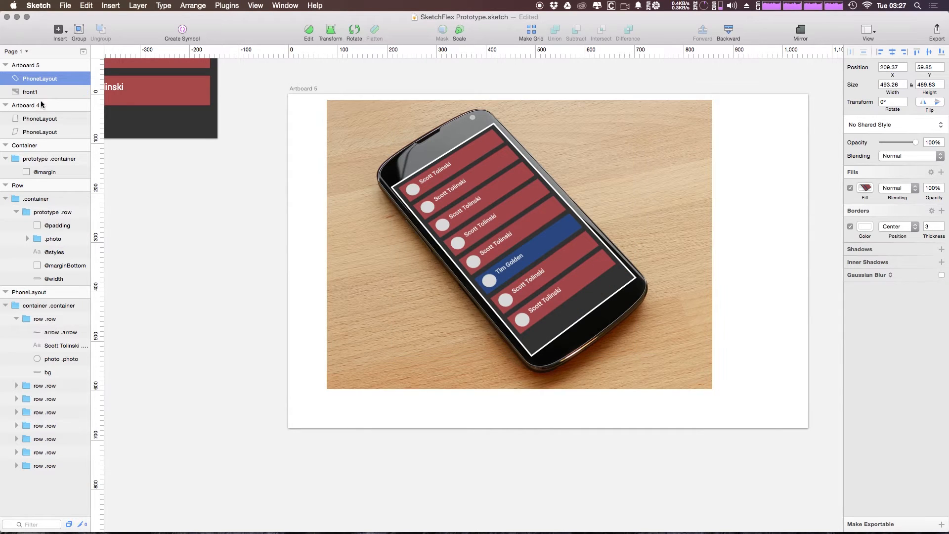
{"action": "left_click", "coordinate": [851, 227]}
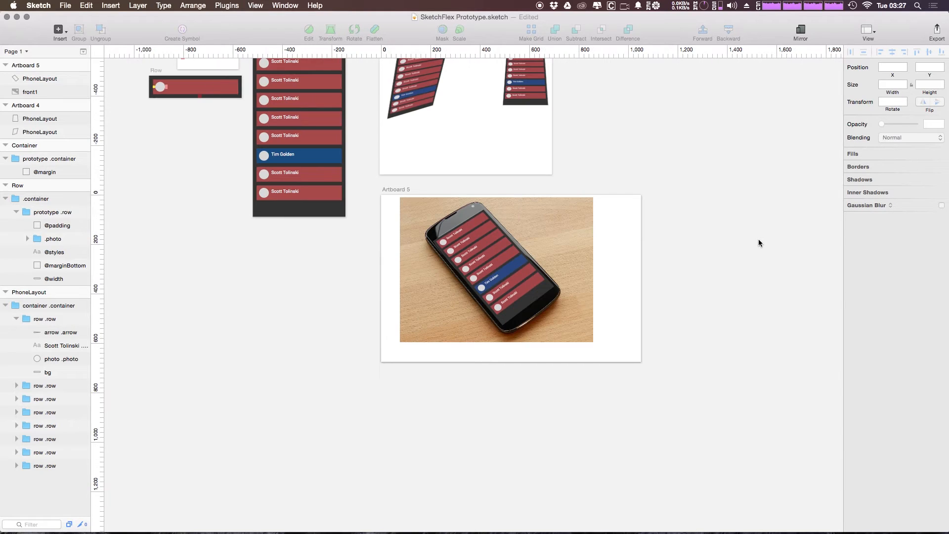
{"action": "mouse_move", "coordinate": [728, 279]}
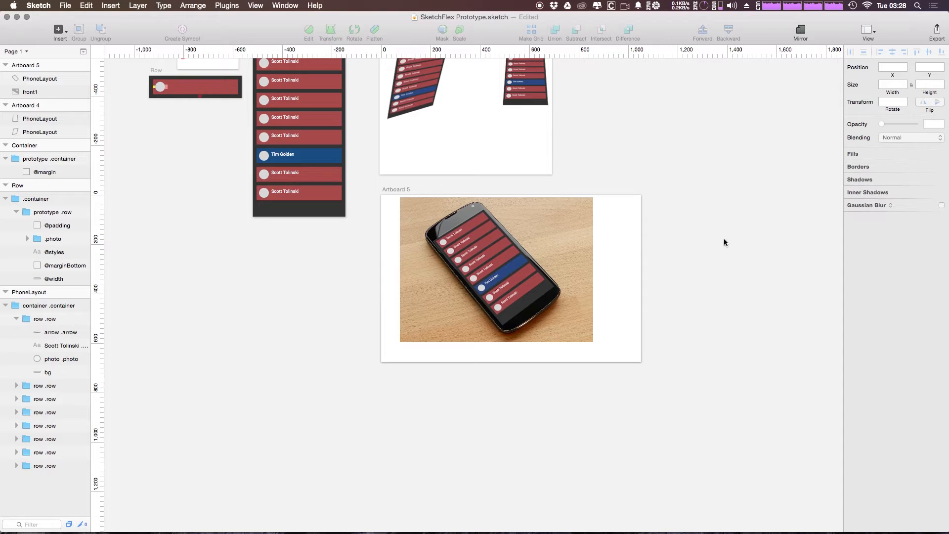
{"action": "mouse_move", "coordinate": [694, 194]}
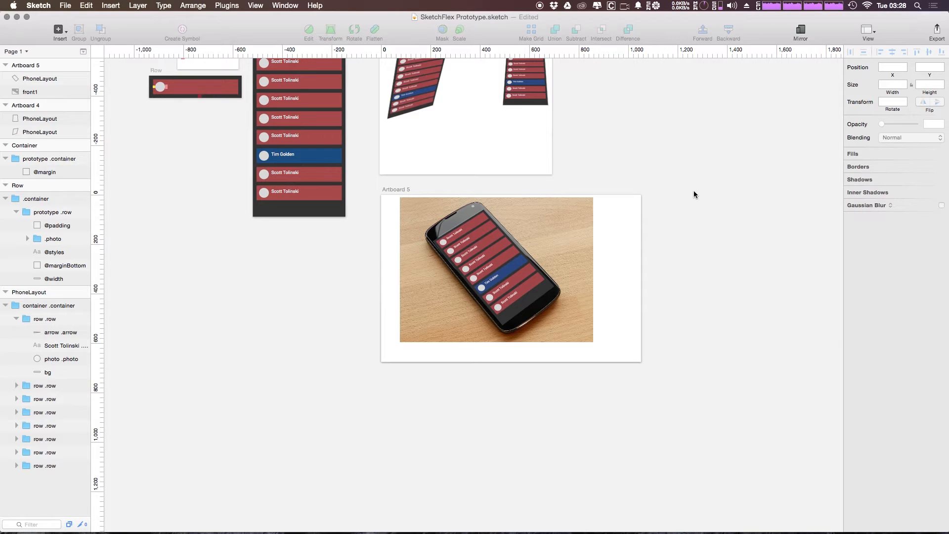
{"action": "mouse_move", "coordinate": [599, 290]}
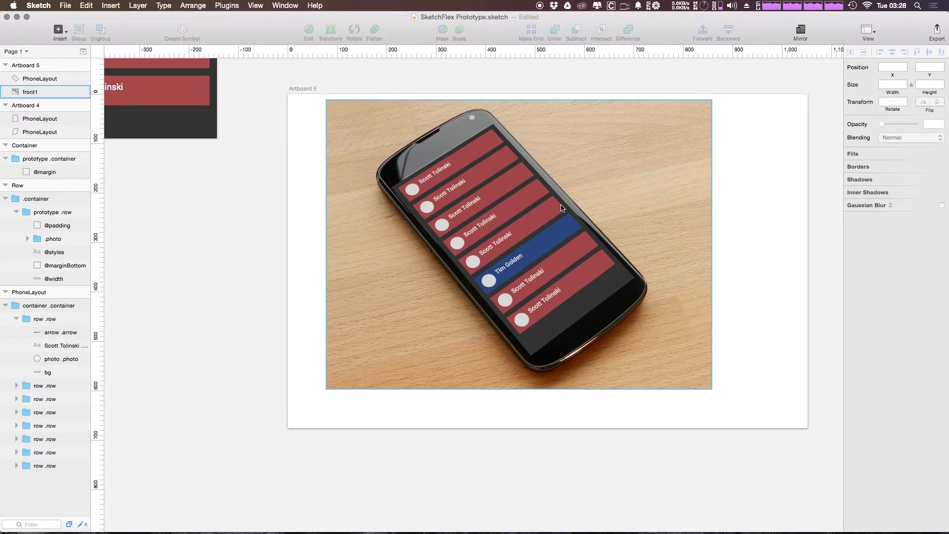
{"action": "mouse_move", "coordinate": [425, 274]}
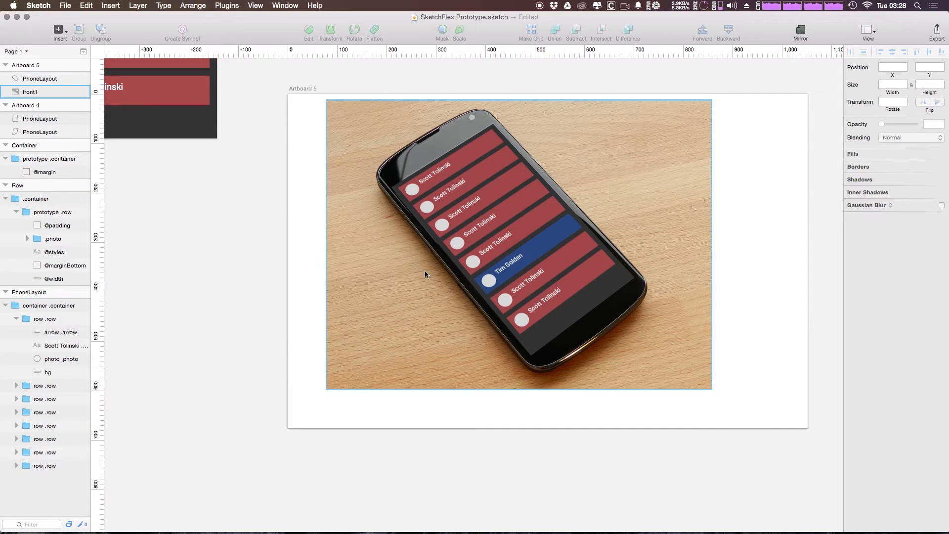
{"action": "left_click", "coordinate": [39, 78]}
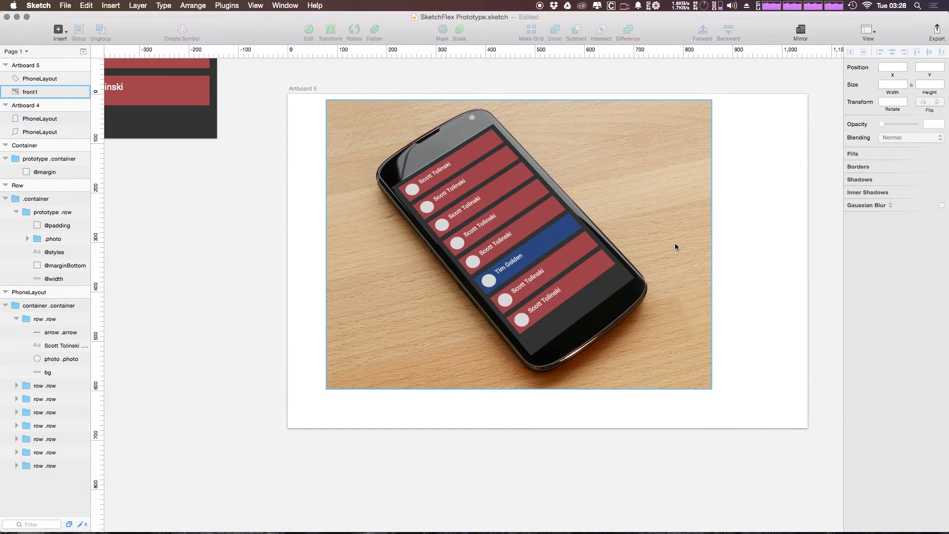
{"action": "mouse_move", "coordinate": [574, 158]}
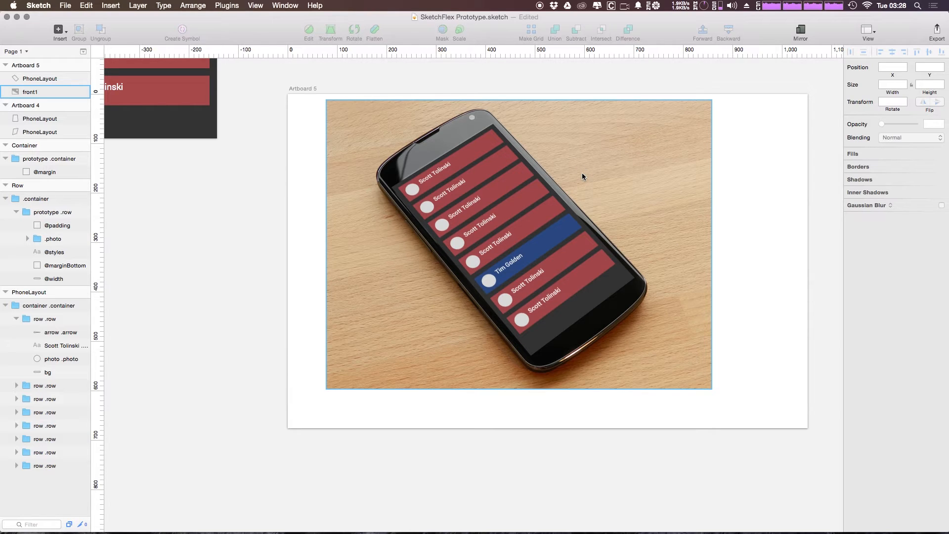
{"action": "mouse_move", "coordinate": [487, 108]}
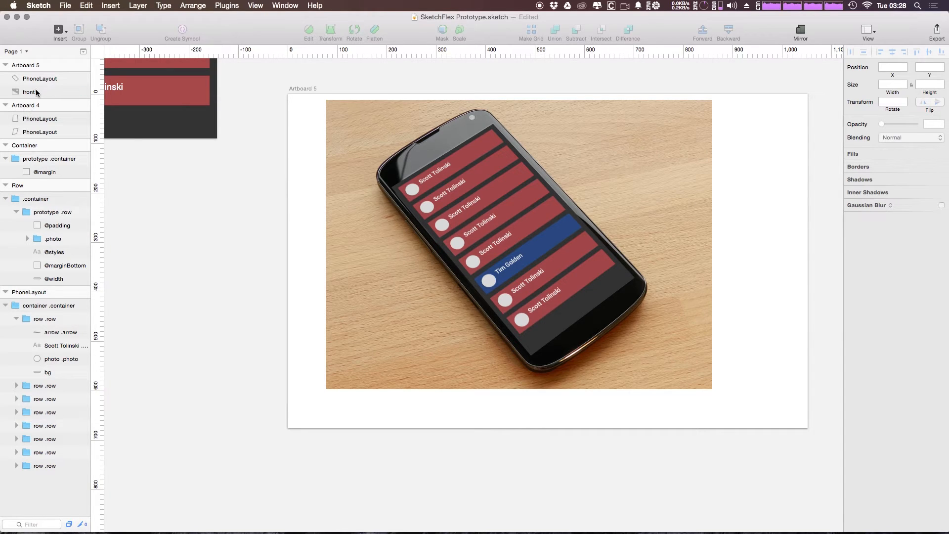
{"action": "left_click", "coordinate": [30, 91]}
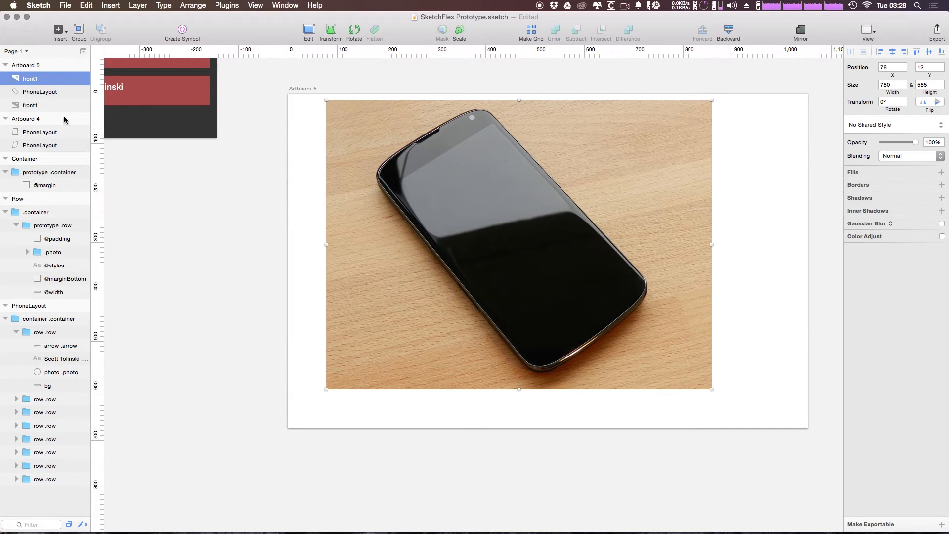
{"action": "mouse_move", "coordinate": [155, 33]}
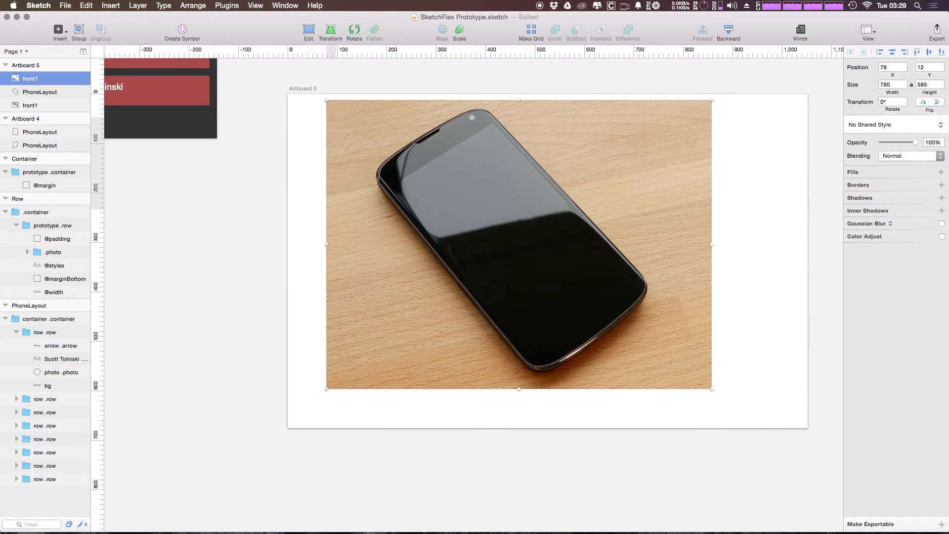
- Set the front1 glare photo to Soft Light blending at 47% opacity
{"action": "left_click", "coordinate": [907, 155]}
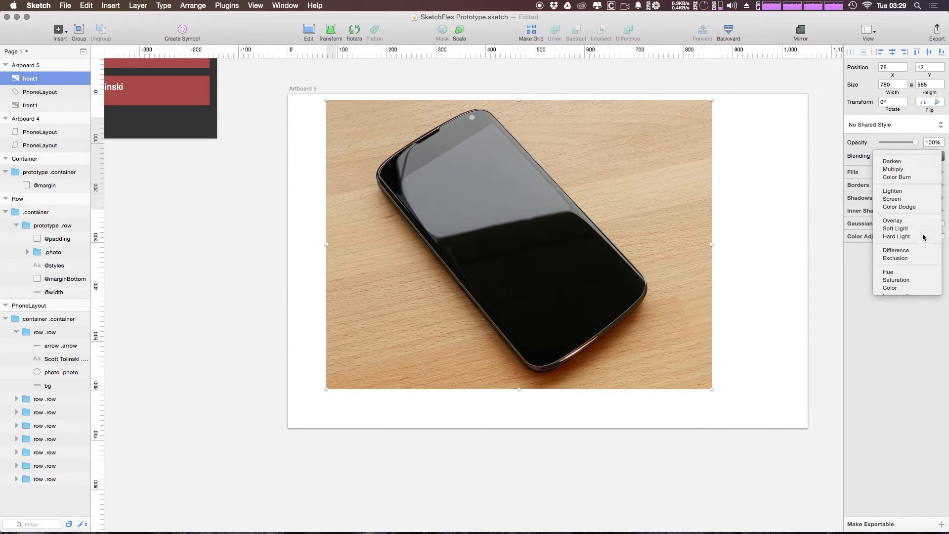
{"action": "left_click", "coordinate": [896, 228]}
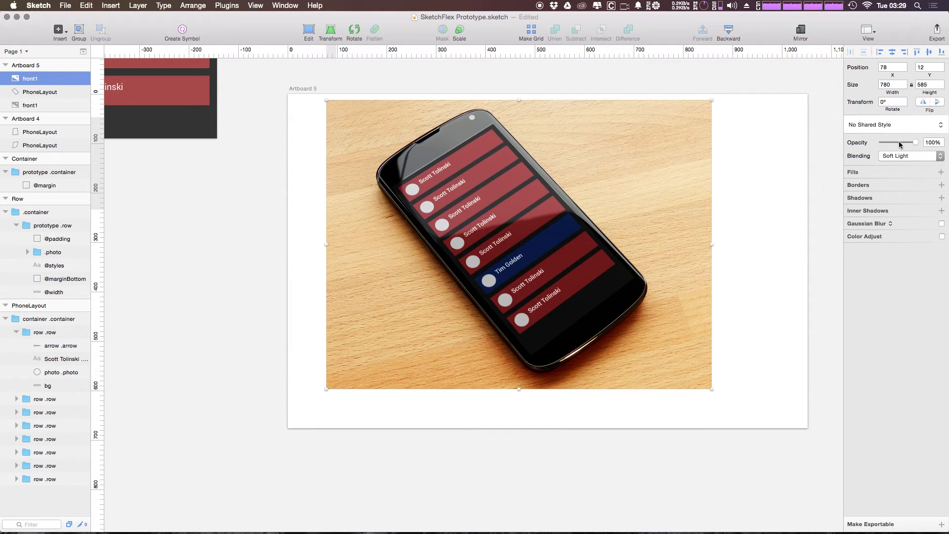
{"action": "left_click_drag", "start_coordinate": [914, 141], "coordinate": [898, 141]}
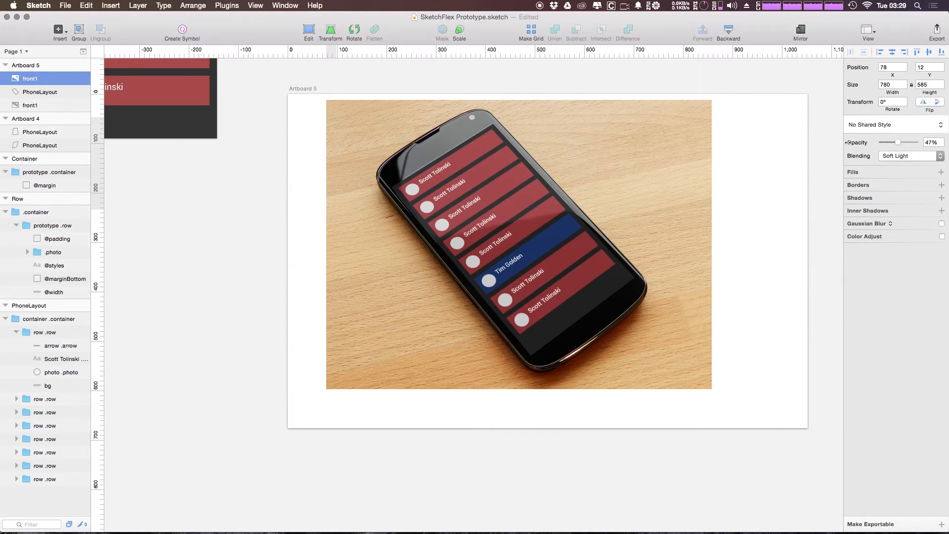
- Select the PhoneLayout screen shape beneath the glare photo for masking
{"action": "left_click", "coordinate": [519, 244]}
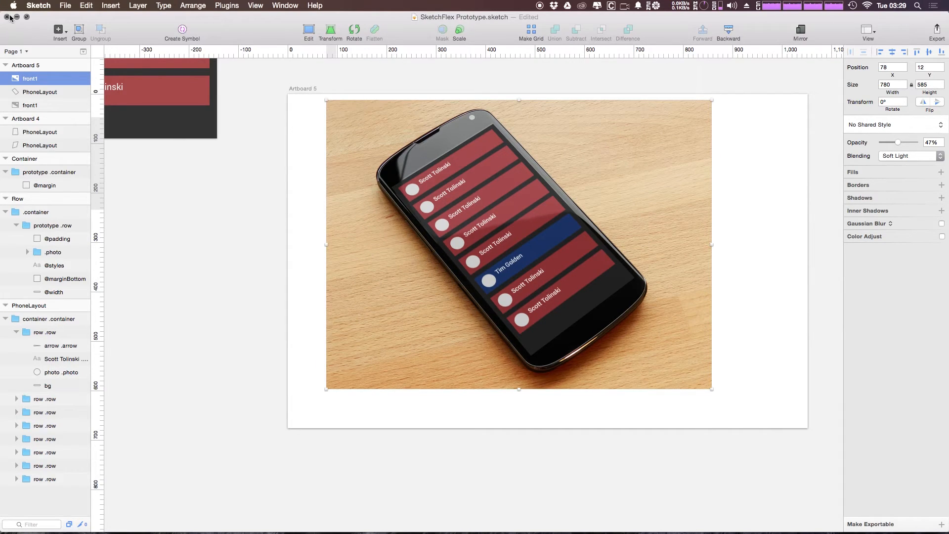
{"action": "left_click", "coordinate": [50, 320]}
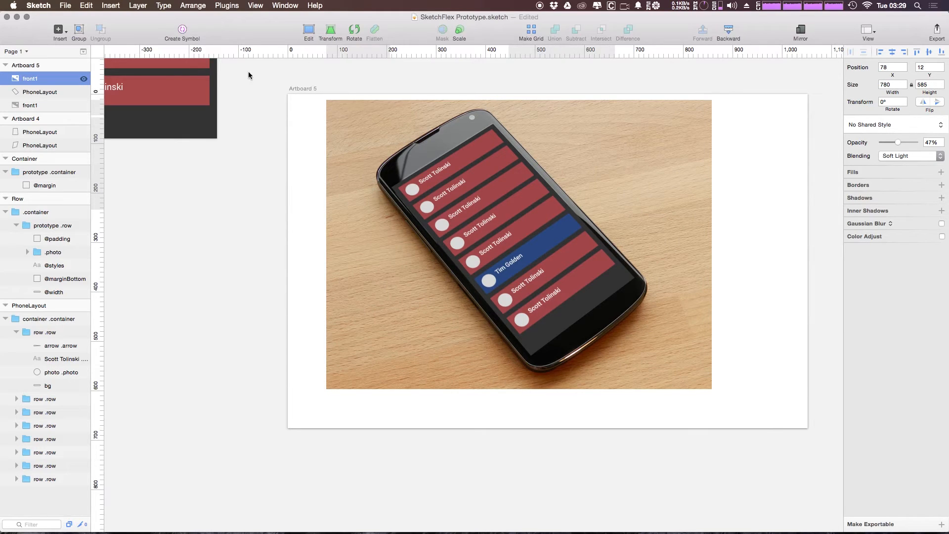
{"action": "left_click", "coordinate": [39, 91]}
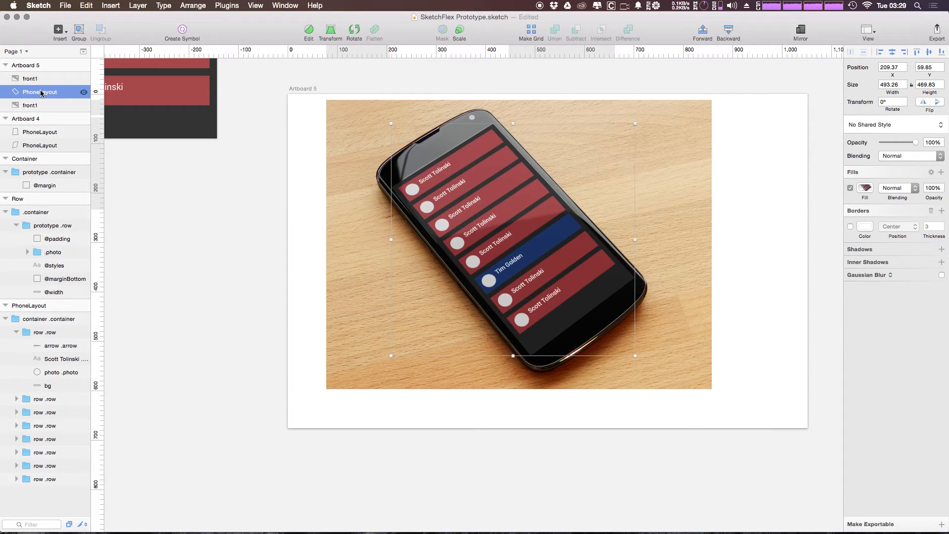
- Make the PhoneLayout shape a Mask clipping the soft-light glare photo
{"action": "right_click", "coordinate": [40, 91]}
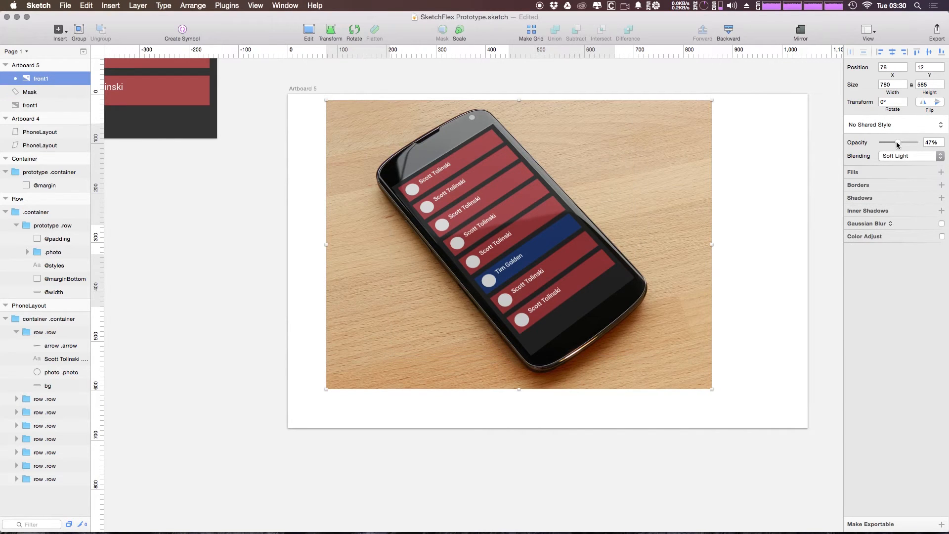
{"action": "left_click_drag", "start_coordinate": [898, 142], "coordinate": [913, 143]}
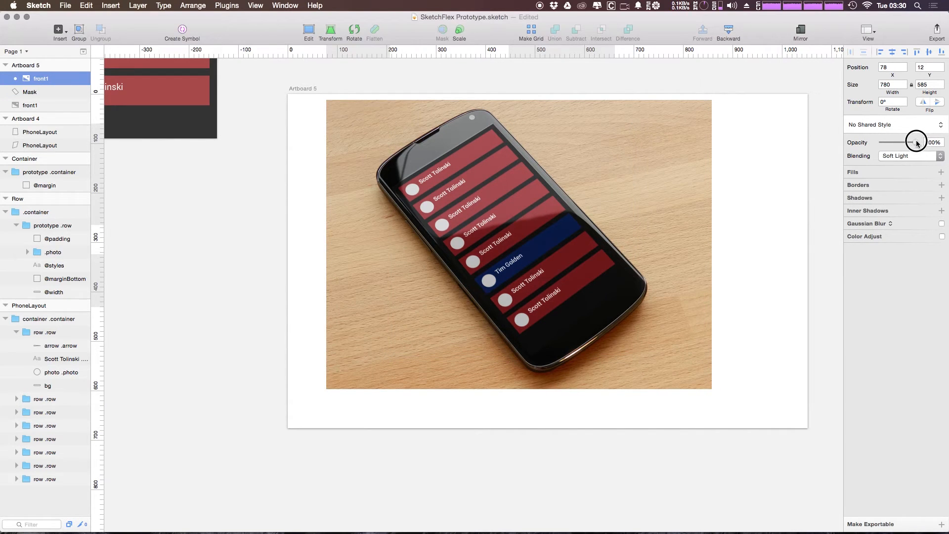
{"action": "left_click_drag", "start_coordinate": [917, 141], "coordinate": [896, 142]}
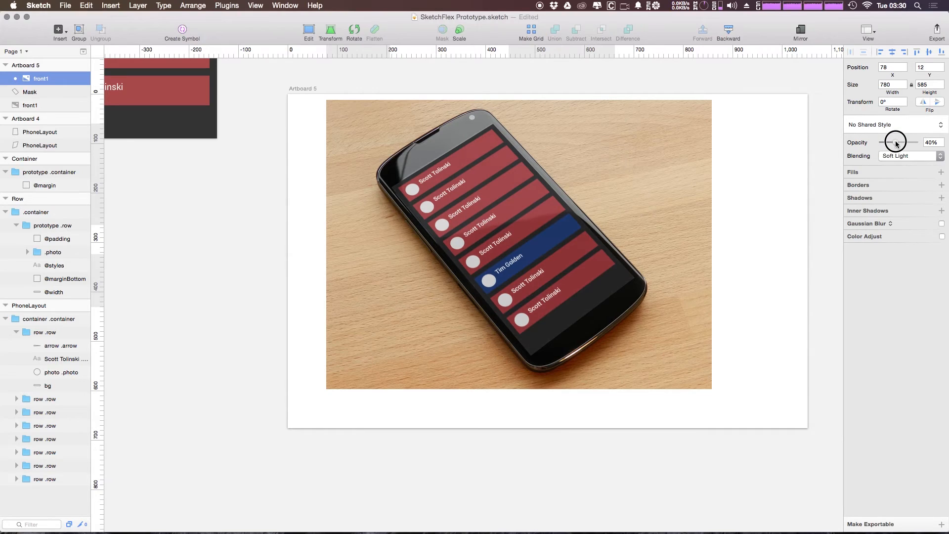
- Settle the masked front1 glare photo's opacity at 70%
{"action": "left_click_drag", "start_coordinate": [896, 141], "coordinate": [906, 142]}
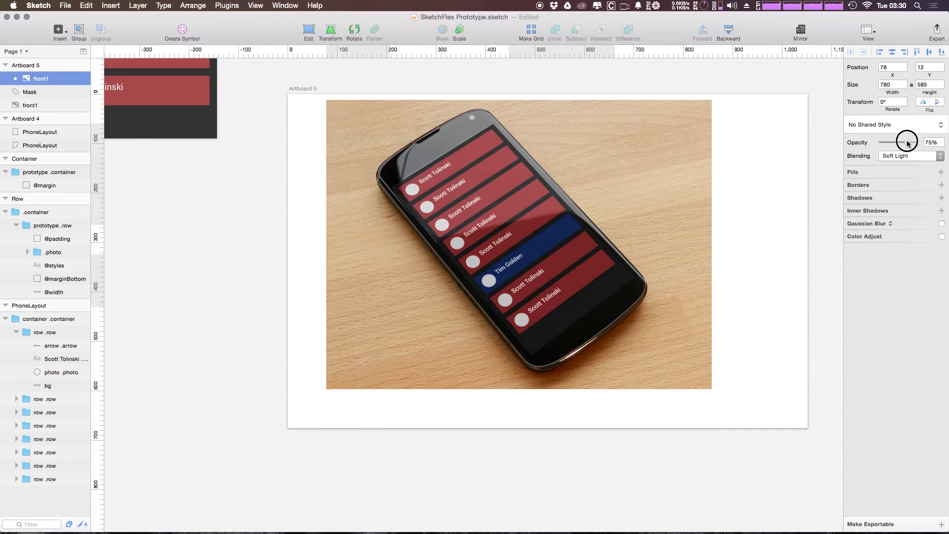
{"action": "left_click_drag", "start_coordinate": [907, 141], "coordinate": [905, 142]}
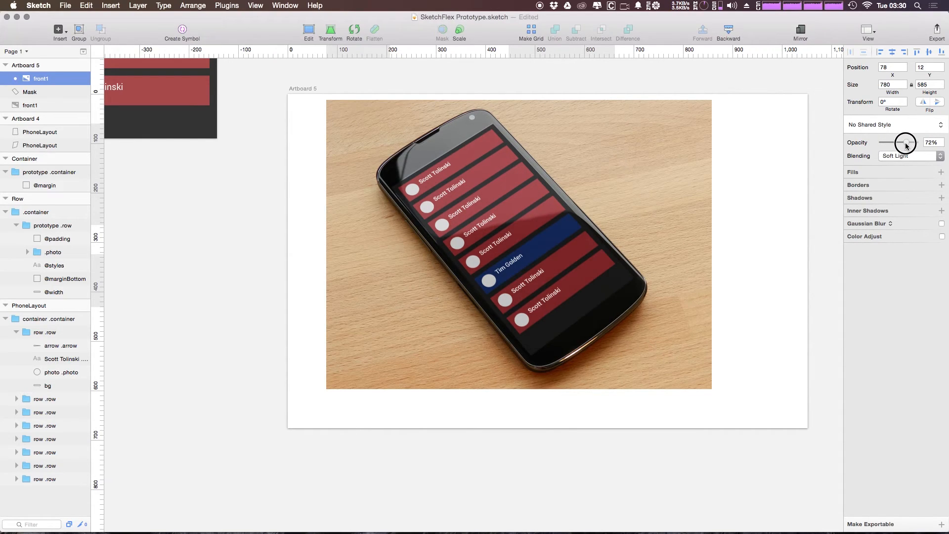
{"action": "left_click_drag", "start_coordinate": [907, 142], "coordinate": [904, 142]}
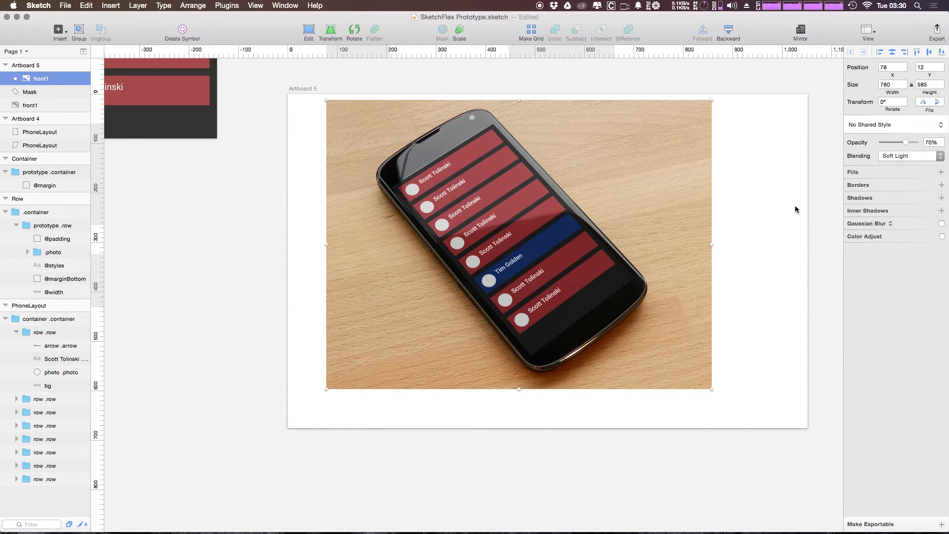
{"action": "mouse_move", "coordinate": [547, 323]}
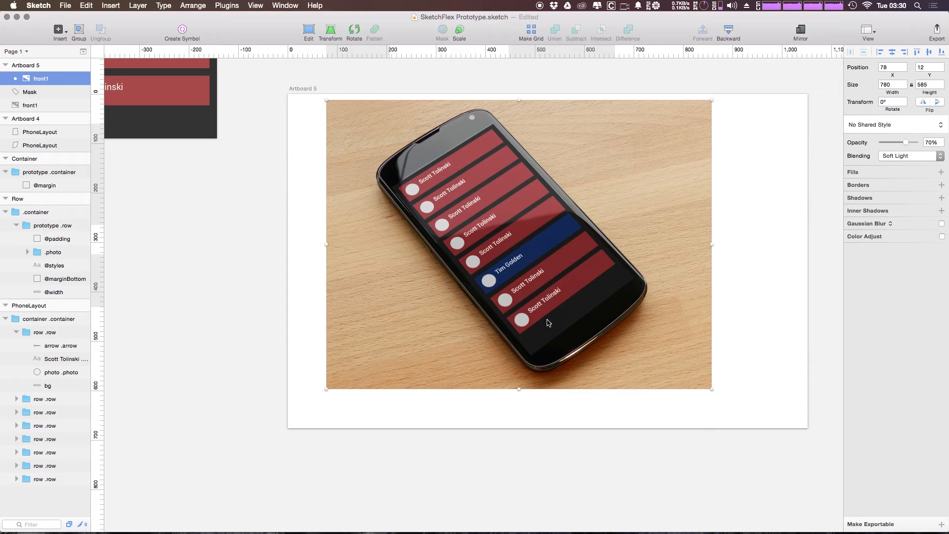
{"action": "mouse_move", "coordinate": [591, 320]}
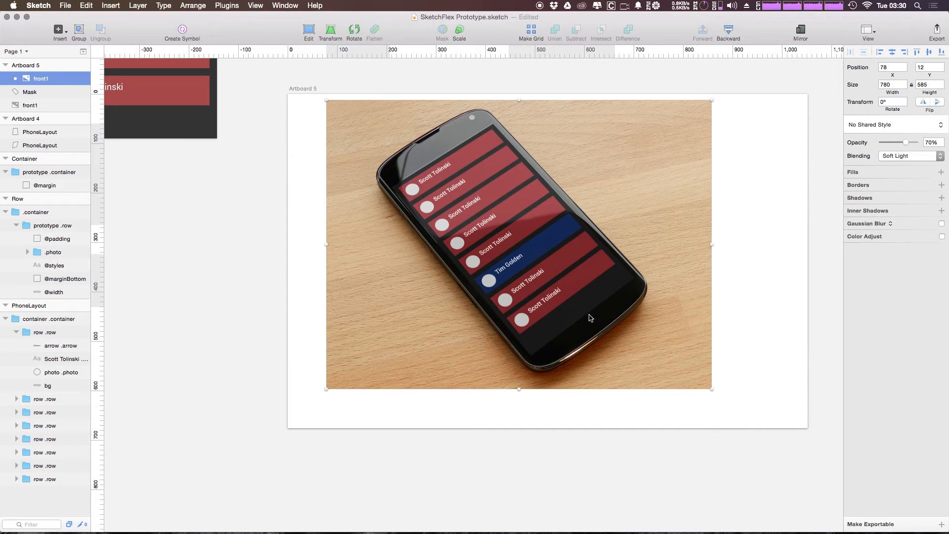
{"action": "mouse_move", "coordinate": [383, 118]}
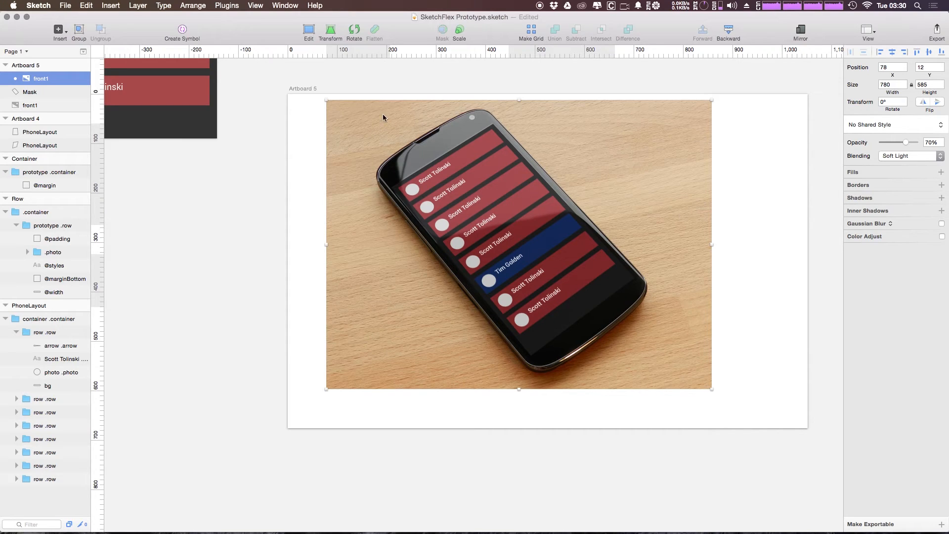
{"action": "mouse_move", "coordinate": [608, 298]}
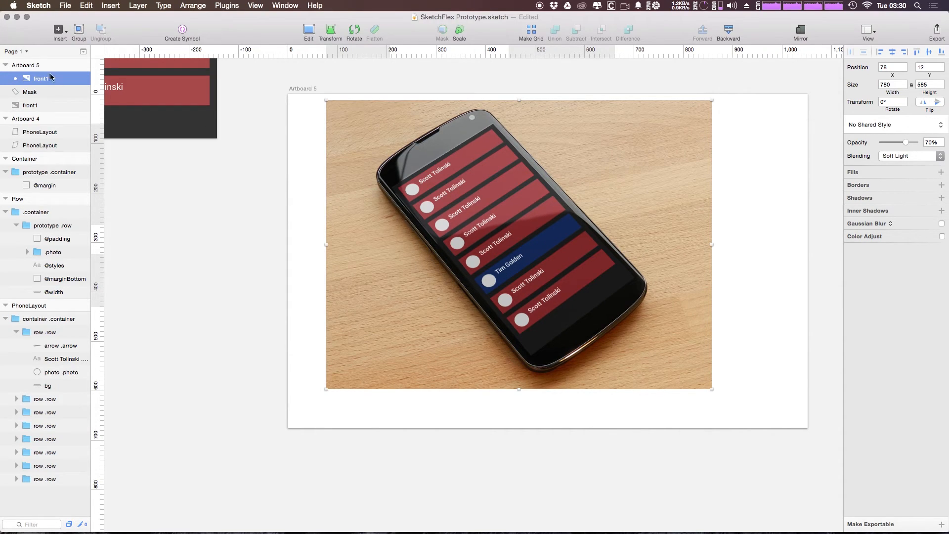
- Give the Mask shape an inner shadow (offset 0, 1, blur 3), toggling to compare and leaving it on
{"action": "left_click", "coordinate": [29, 91]}
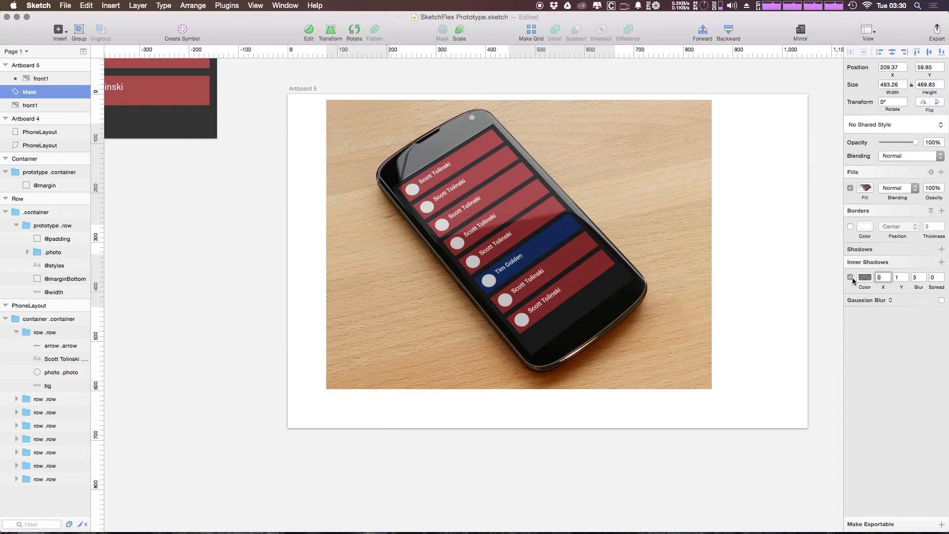
{"action": "left_click", "coordinate": [42, 78]}
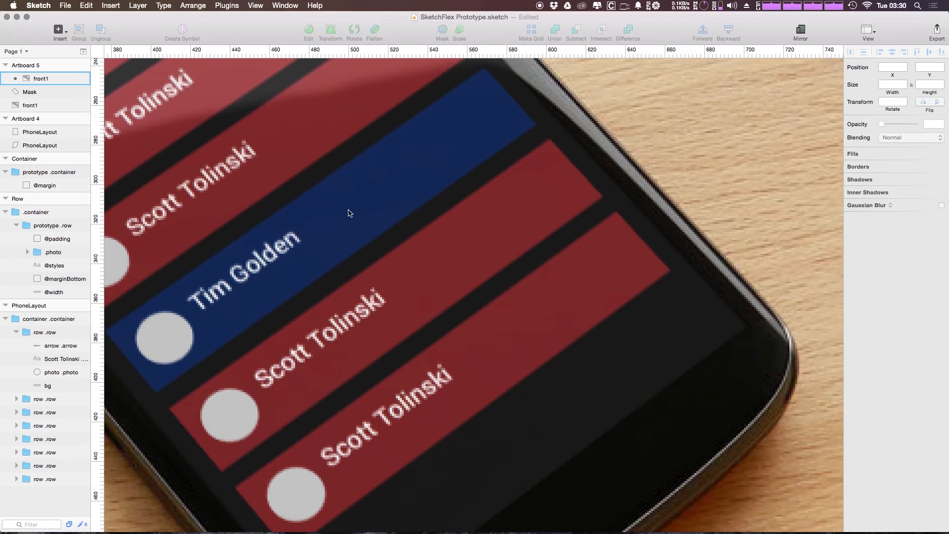
{"action": "mouse_move", "coordinate": [641, 228]}
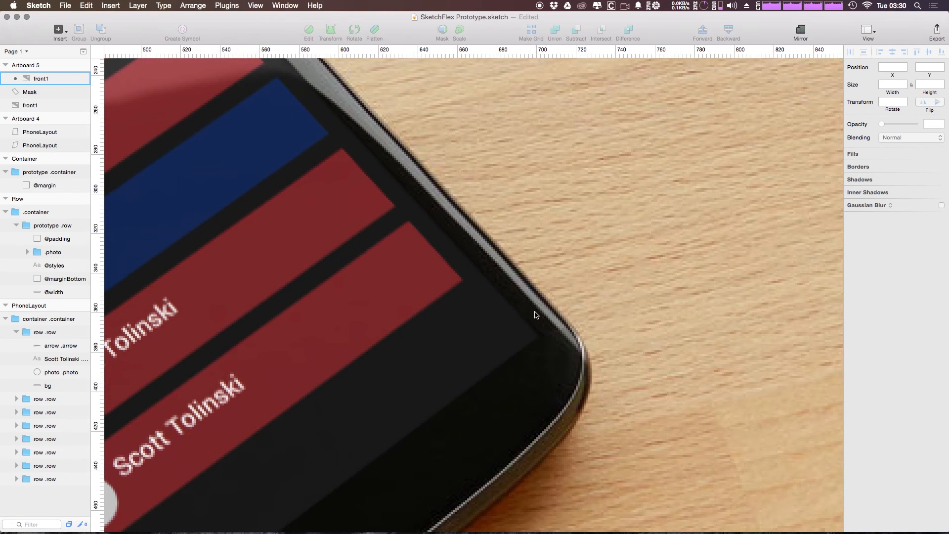
{"action": "left_click", "coordinate": [29, 91]}
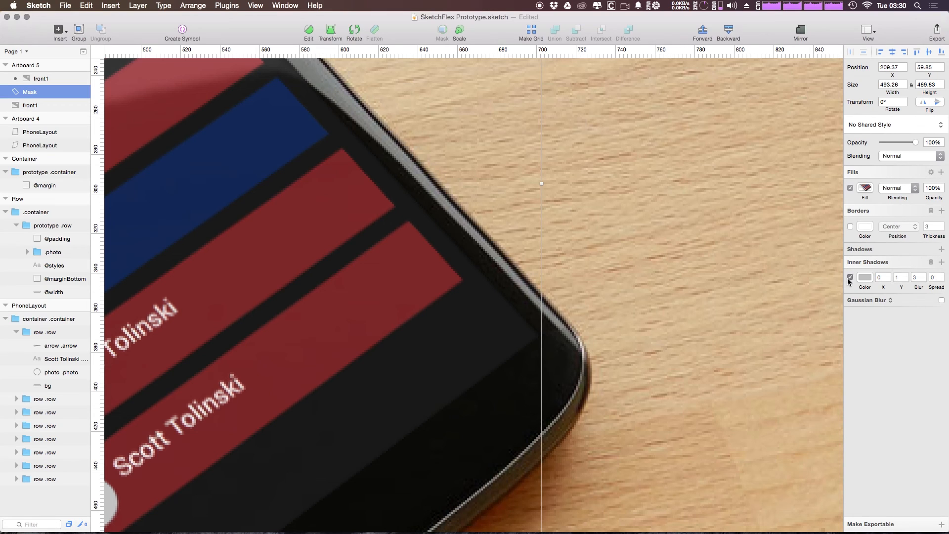
{"action": "left_click", "coordinate": [851, 277]}
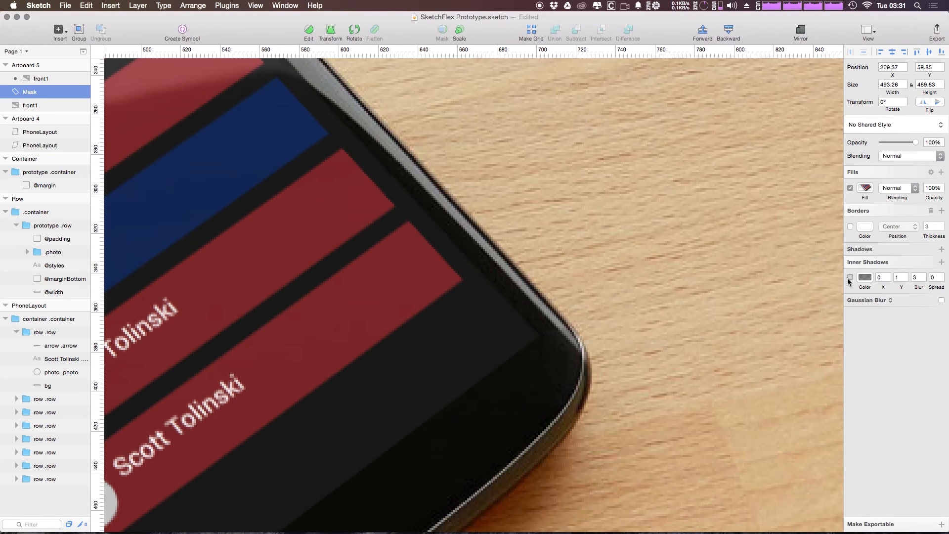
{"action": "left_click", "coordinate": [852, 276]}
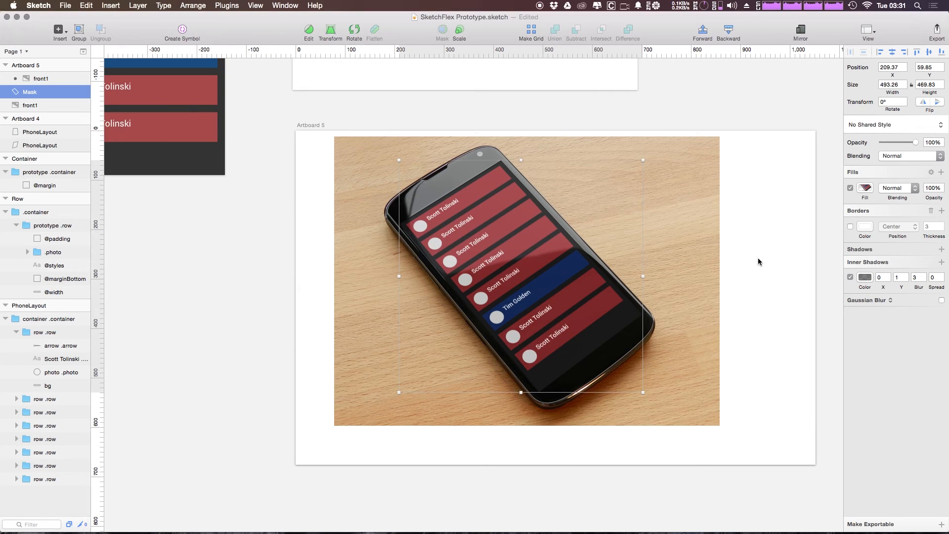
{"action": "mouse_move", "coordinate": [779, 259]}
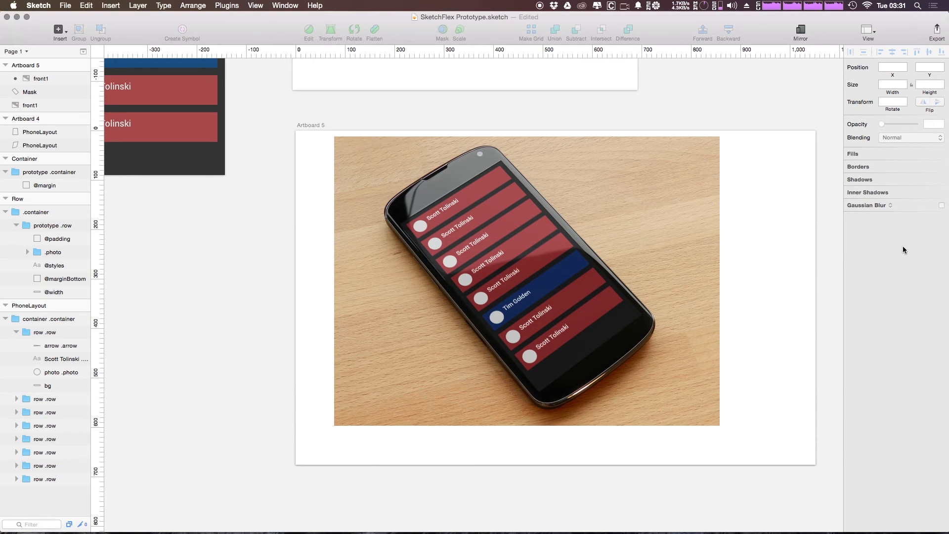
{"action": "mouse_move", "coordinate": [315, 125]}
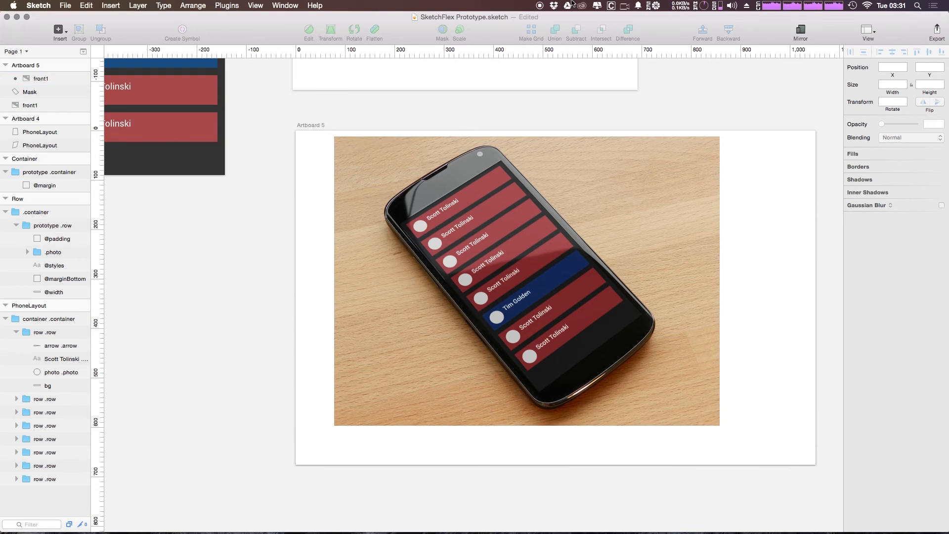
{"action": "mouse_move", "coordinate": [255, 234]}
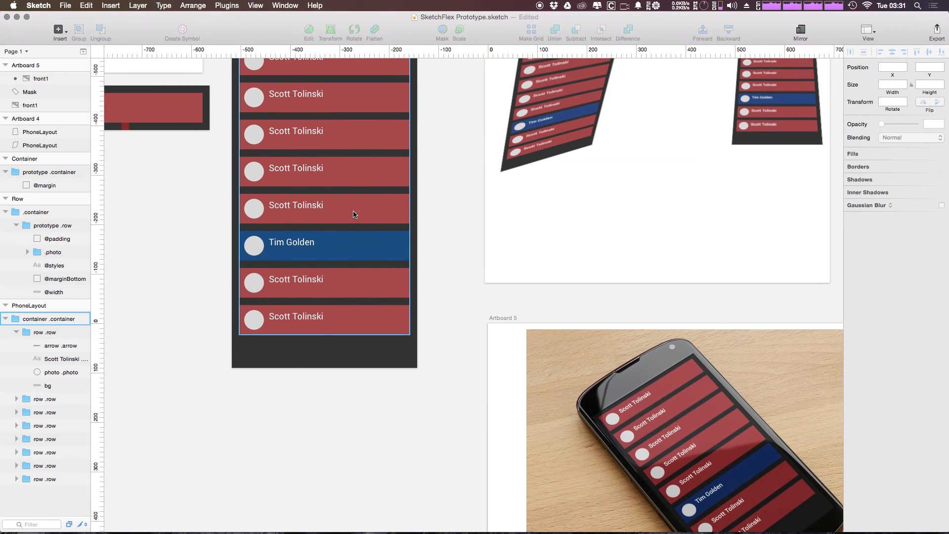
- Recolour the row above Tim Golden green and refresh so Artboard 4's copies update
{"action": "left_click", "coordinate": [324, 209]}
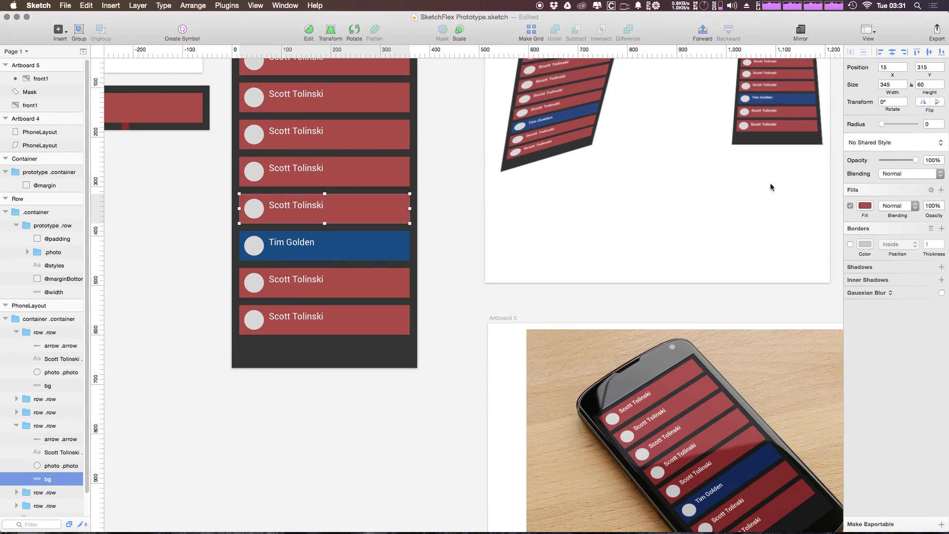
{"action": "left_click", "coordinate": [866, 206]}
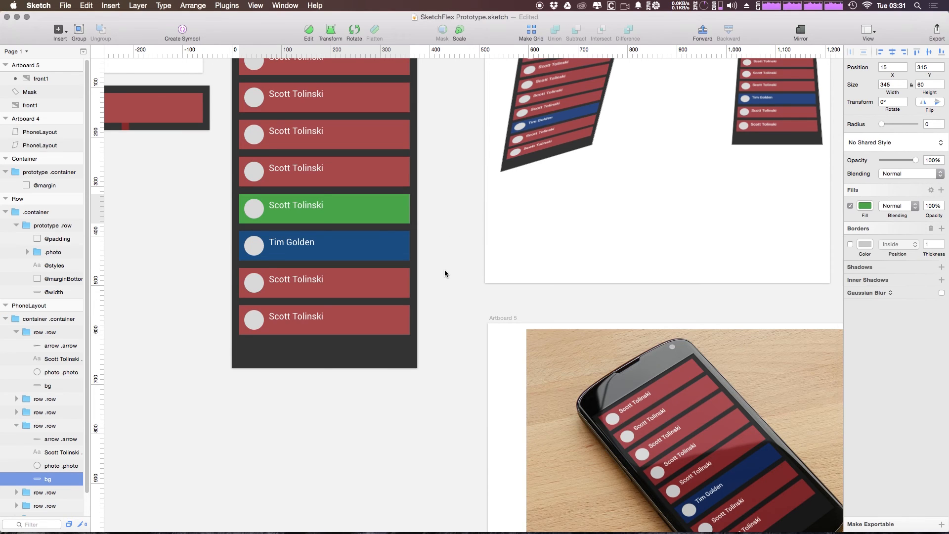
{"action": "left_click", "coordinate": [324, 209]}
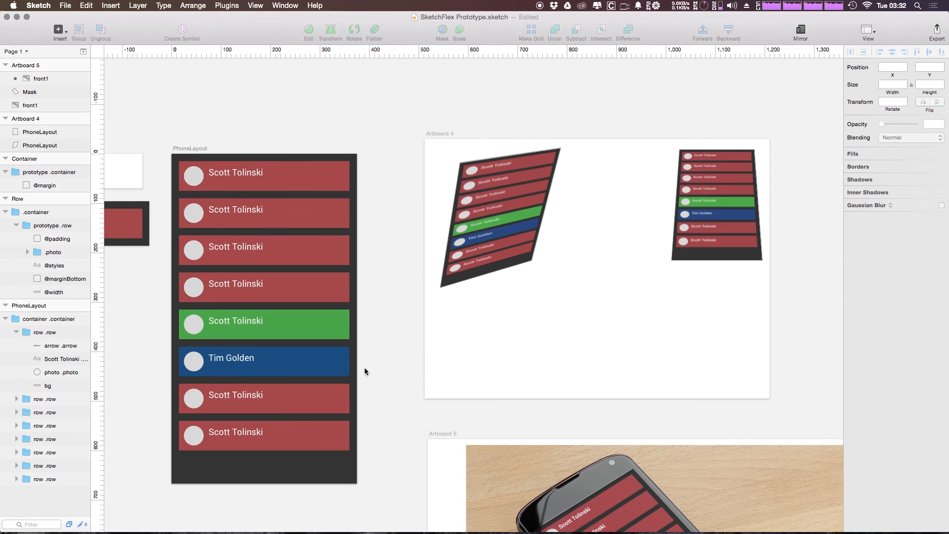
{"action": "left_click", "coordinate": [716, 206]}
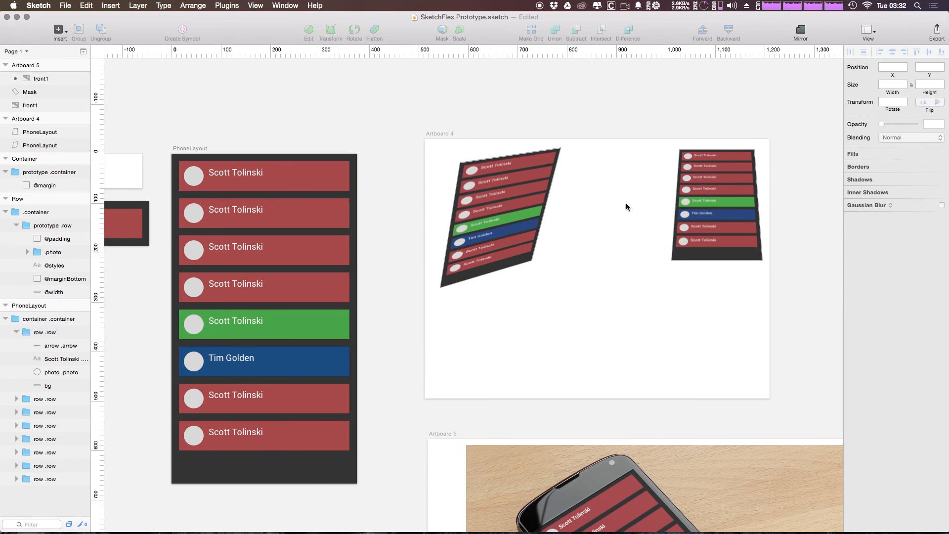
{"action": "scroll", "scroll_direction": "down", "scroll_amount": 3}
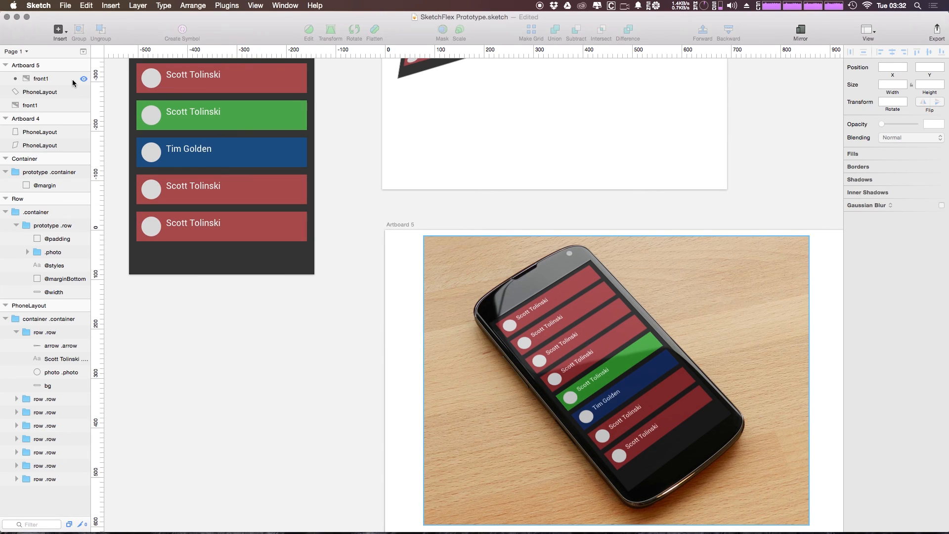
- Check front1 and the PhoneLayout container show the green row on Artboard 5's screen
{"action": "left_click", "coordinate": [40, 78]}
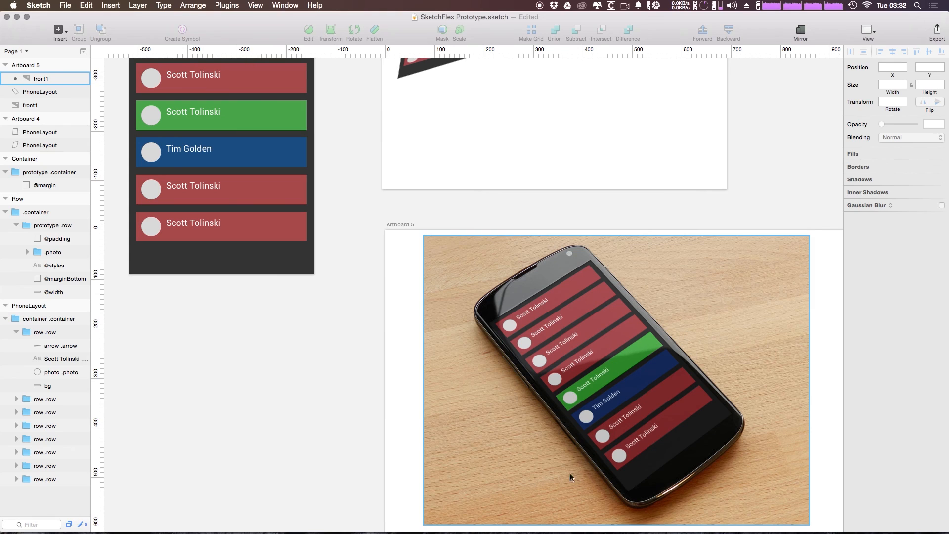
{"action": "left_click", "coordinate": [51, 318]}
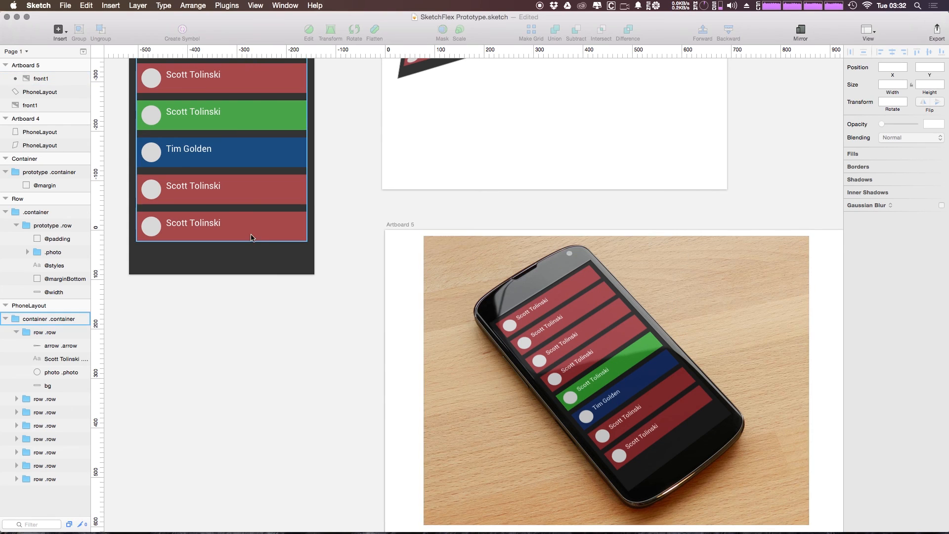